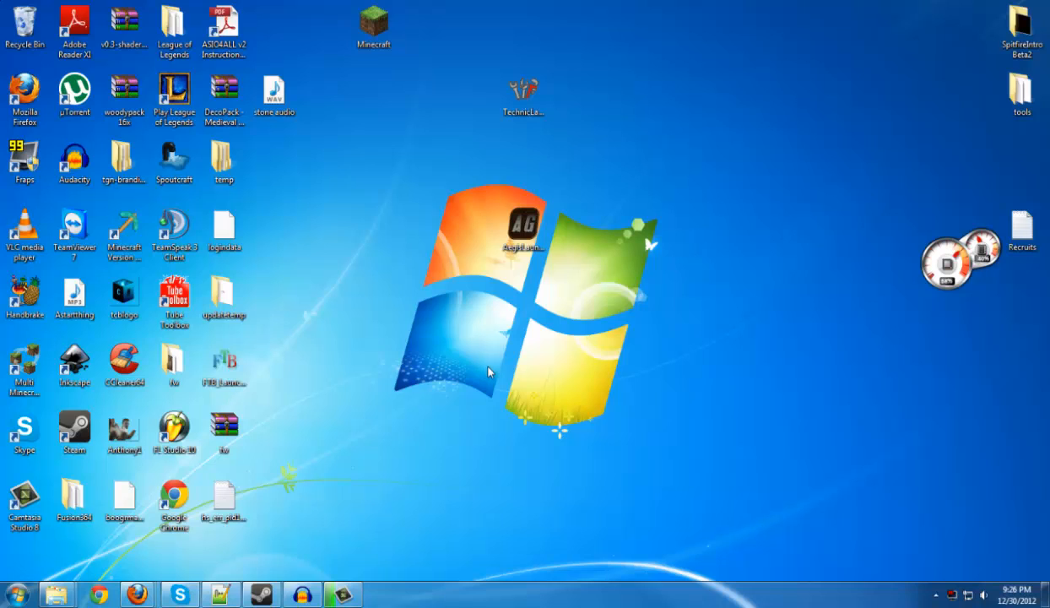
mouse_move(640, 262)
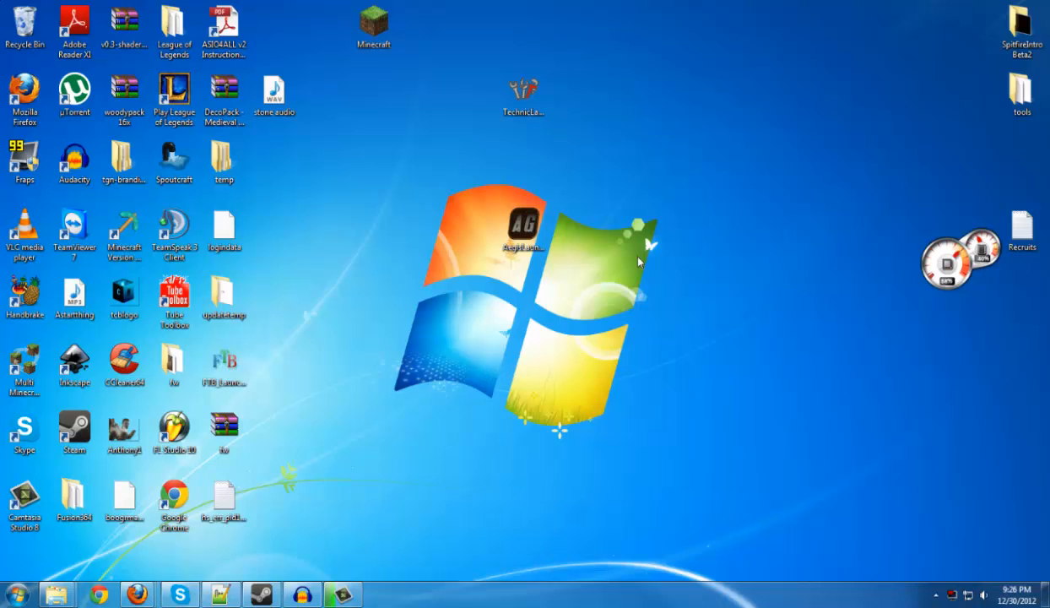
Start Technic Launcher from TechnicLauncher.exe and scroll the modpack list down to Voltz.
left_click(524, 100)
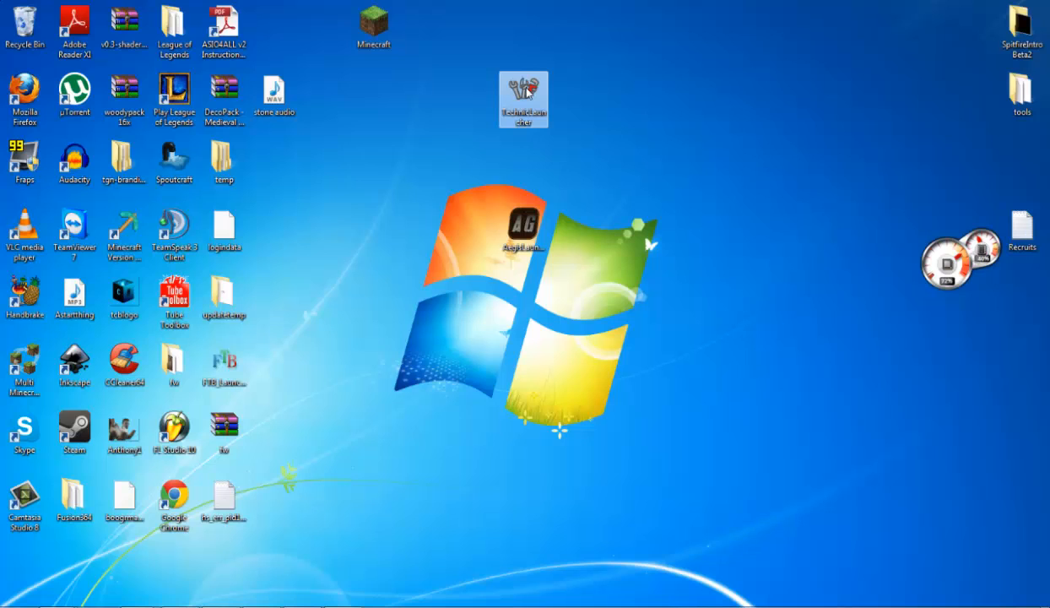
mouse_move(524, 127)
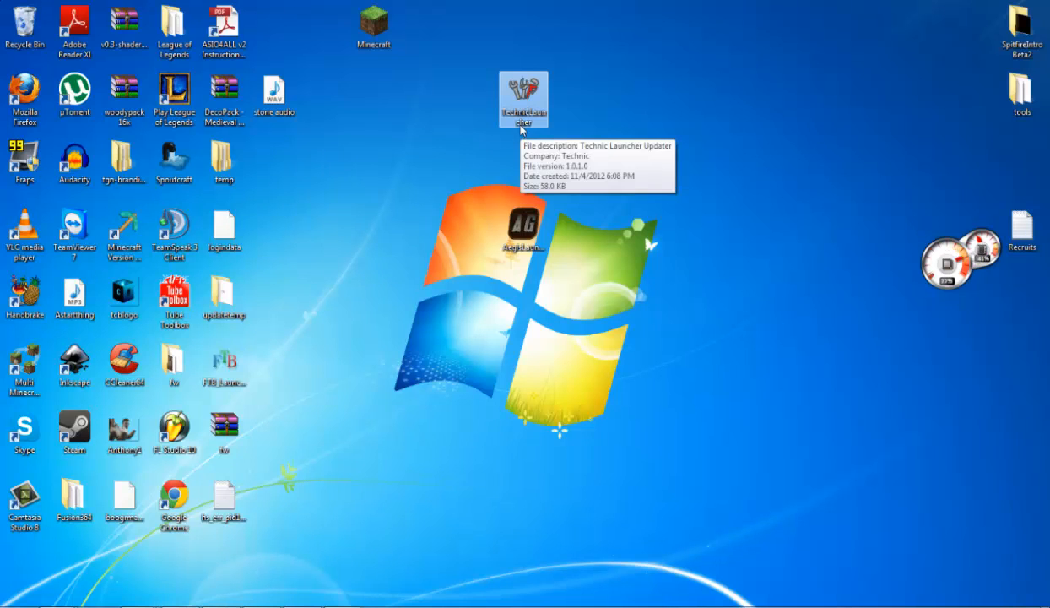
double_click(523, 98)
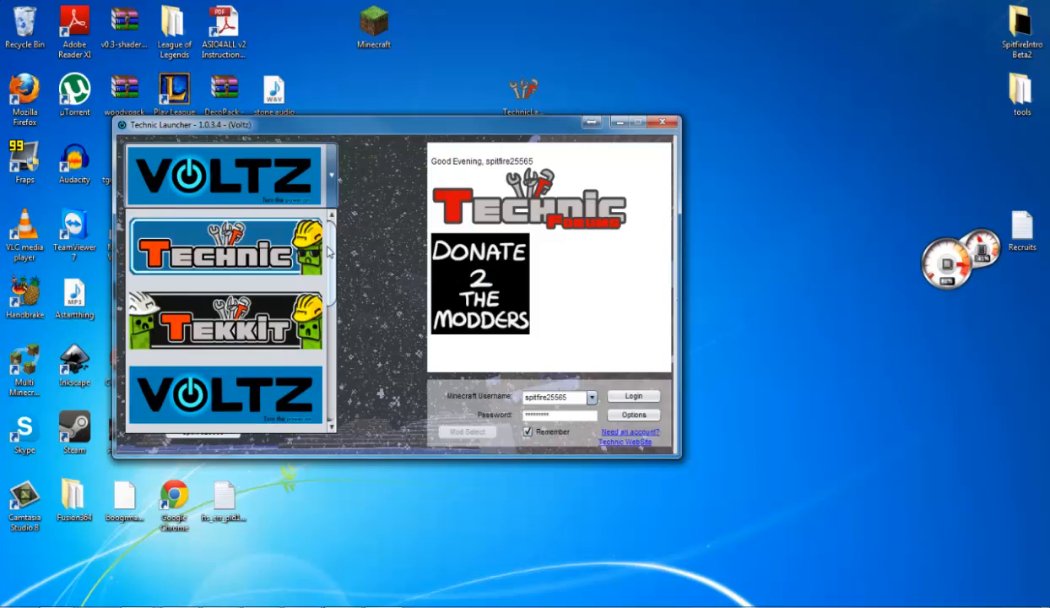
scroll("down", 3)
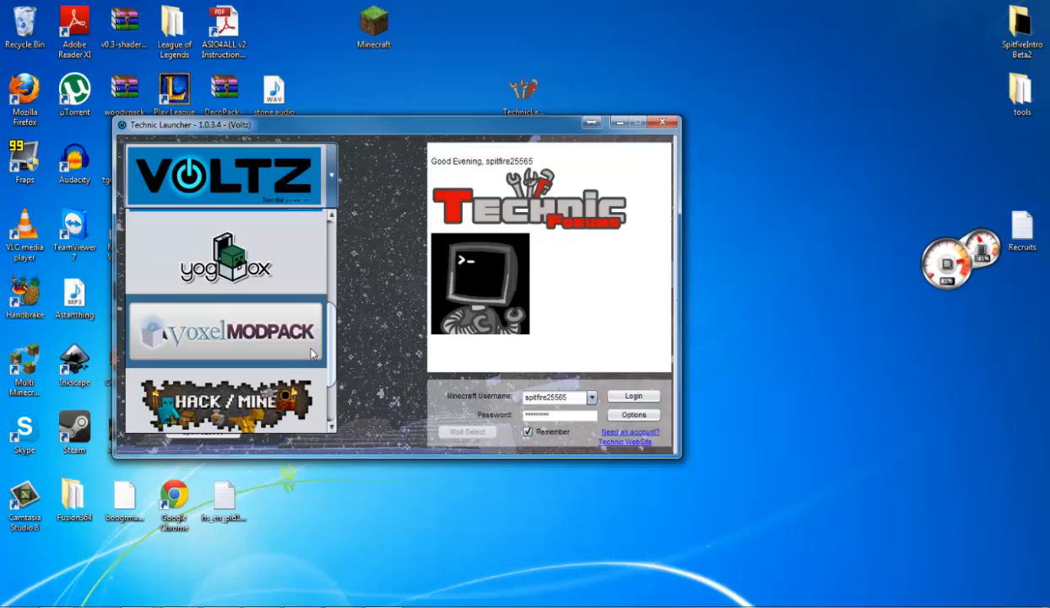
scroll("down", 3)
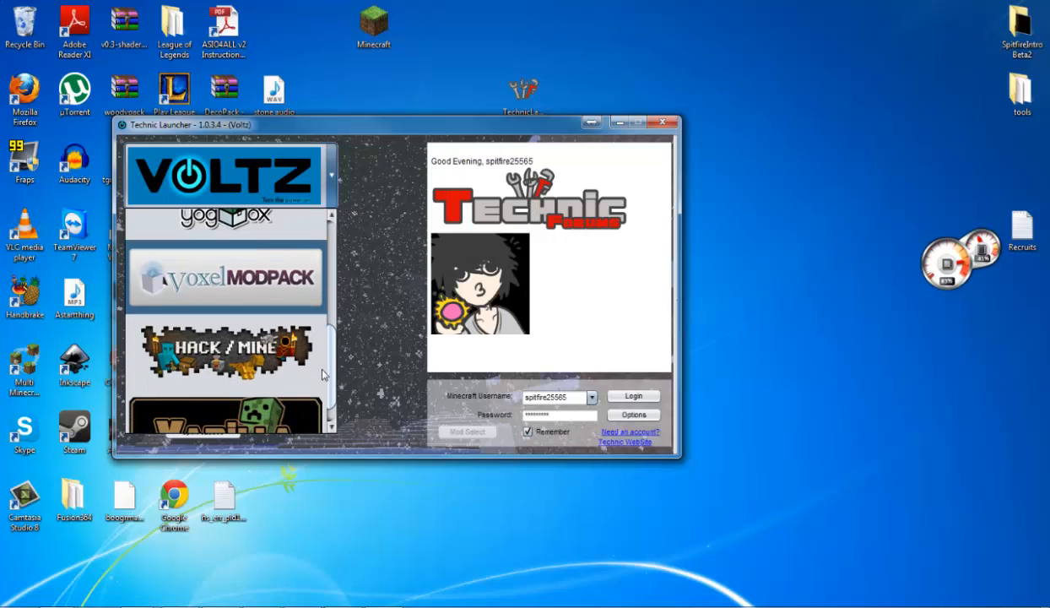
scroll("down", 3)
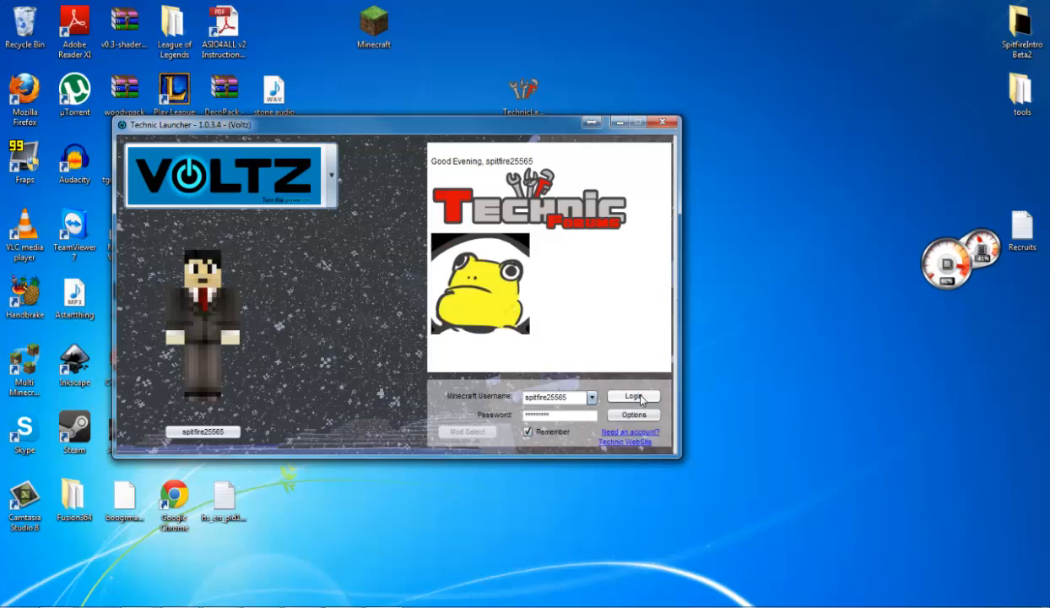
Log in from the launcher so Voltz loads to the Minecraft title menu.
left_click(634, 395)
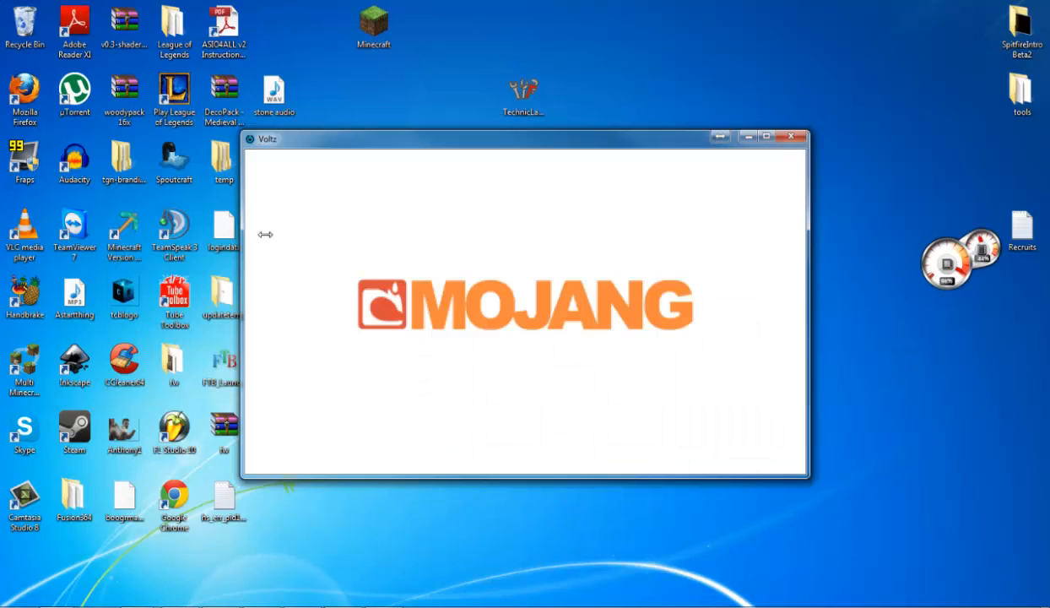
mouse_move(275, 240)
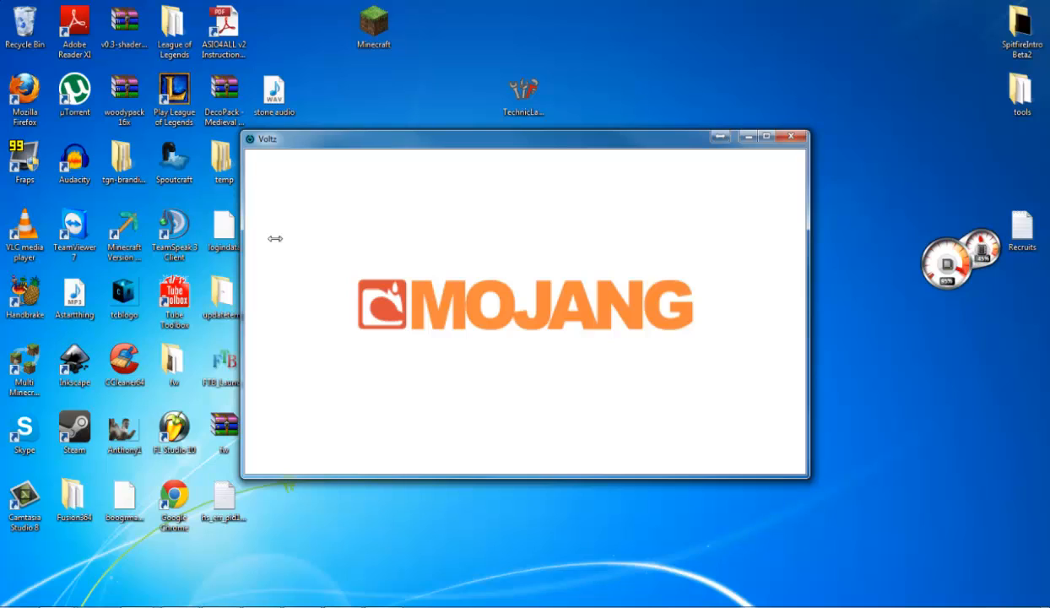
mouse_move(596, 226)
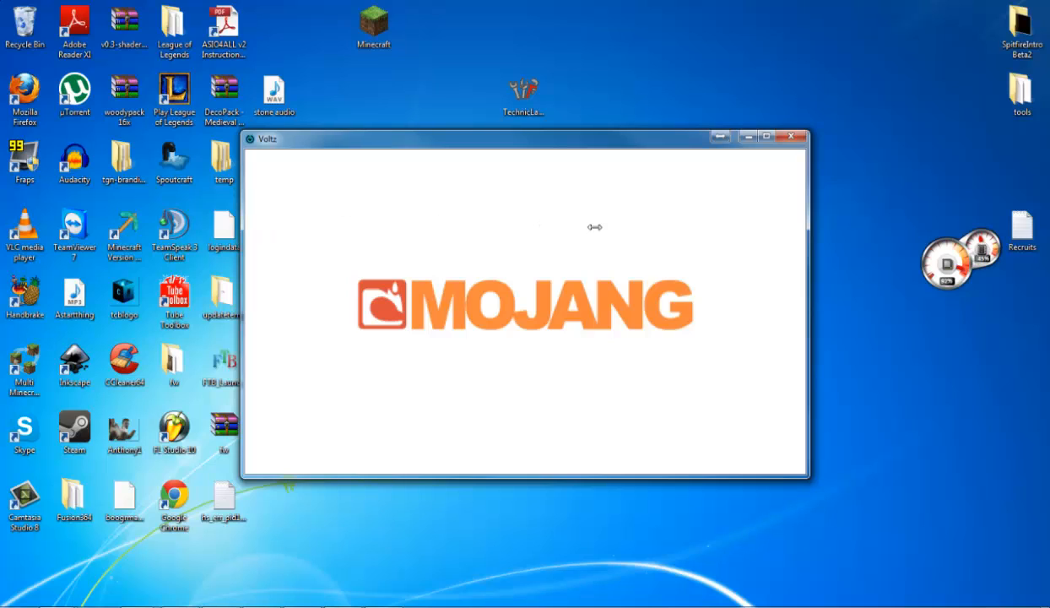
mouse_move(435, 328)
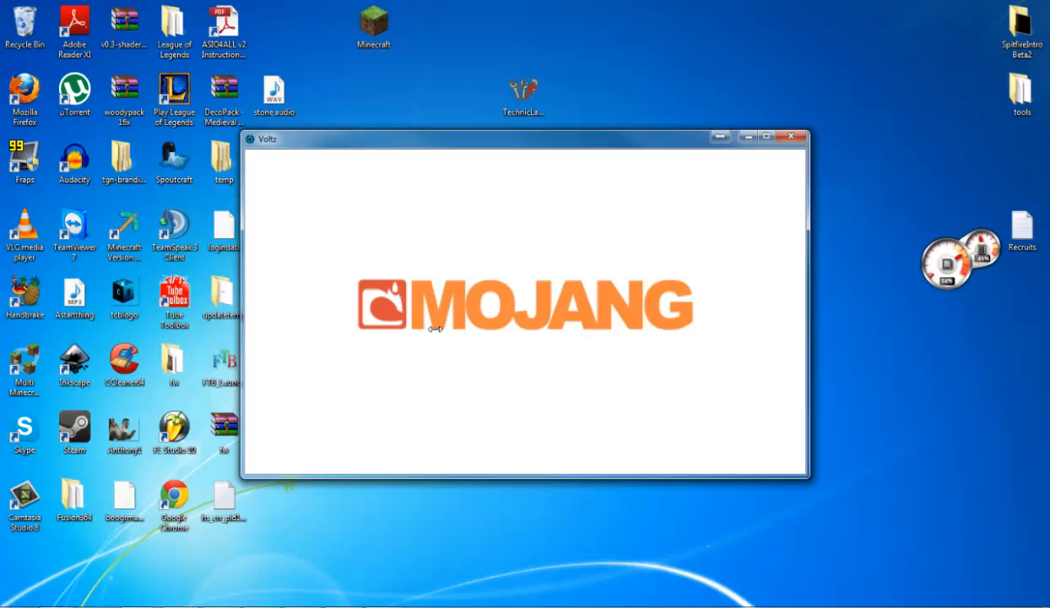
mouse_move(419, 334)
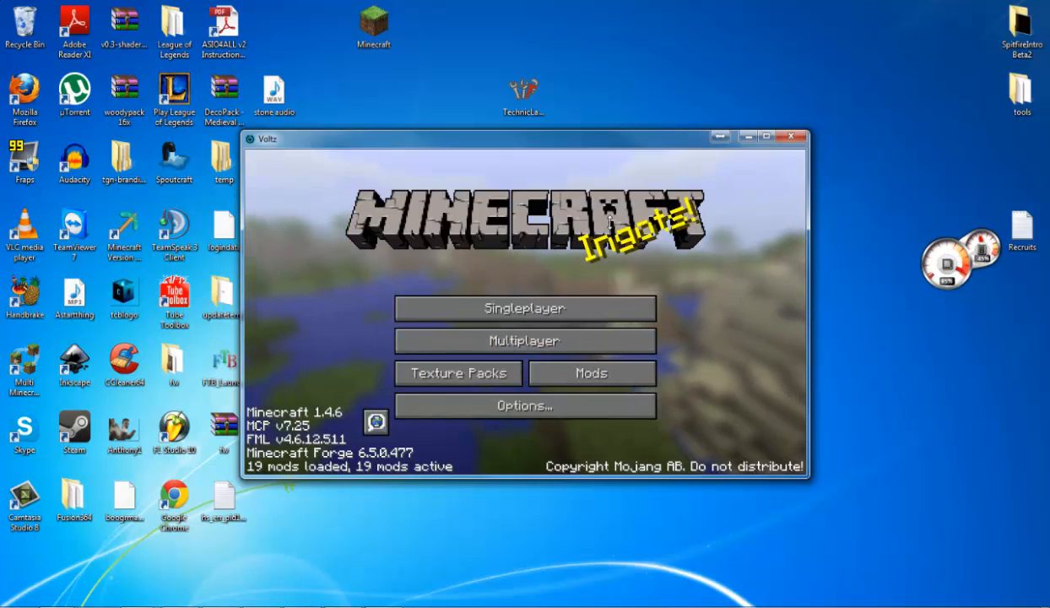
mouse_move(523, 341)
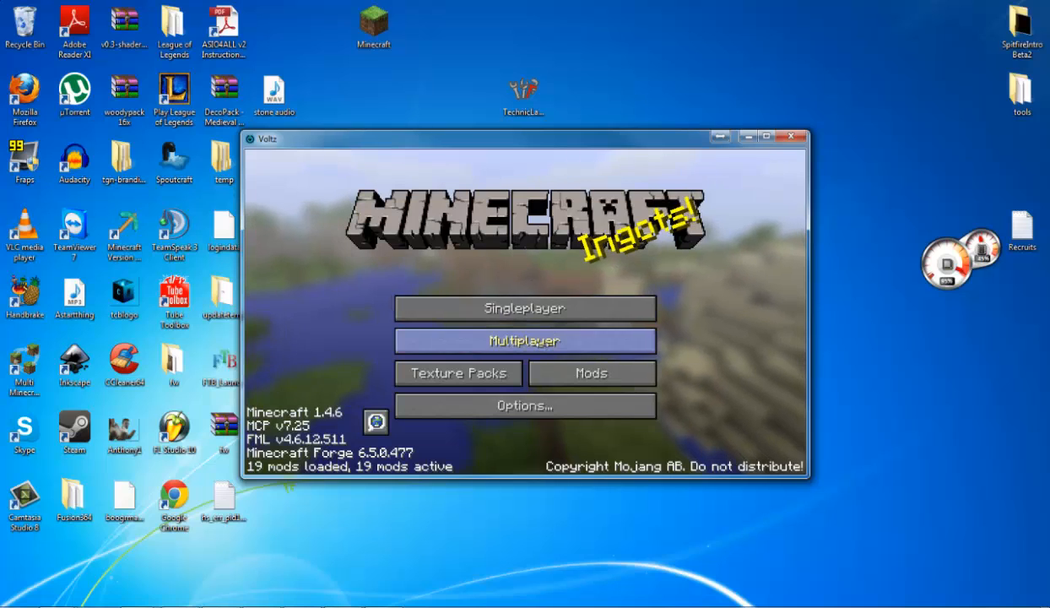
Show the Voltz multiplayer server list with its recommended MineMod servers and LAN scan.
left_click(524, 341)
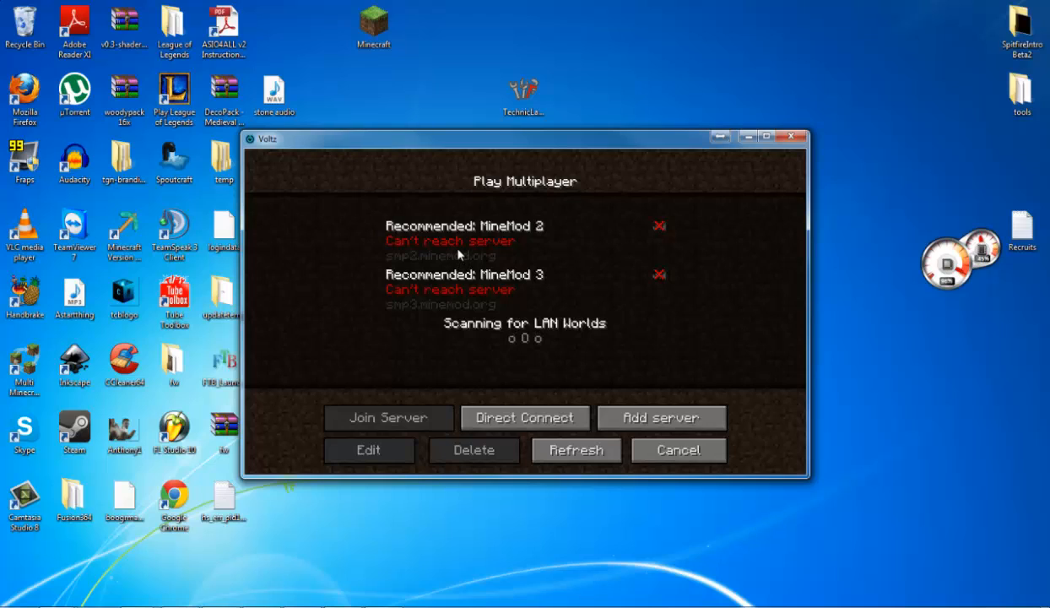
mouse_move(474, 258)
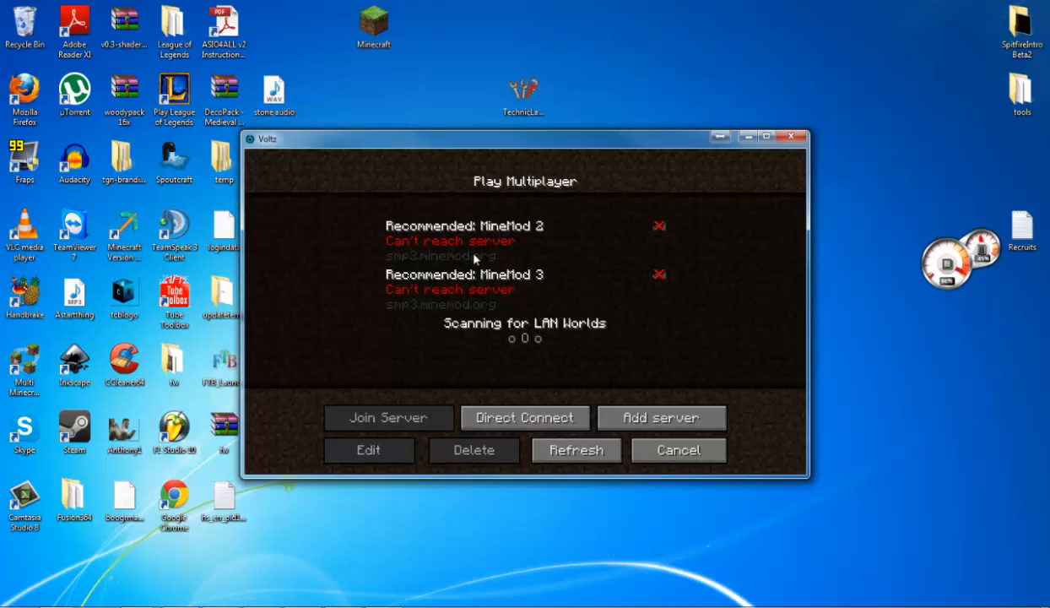